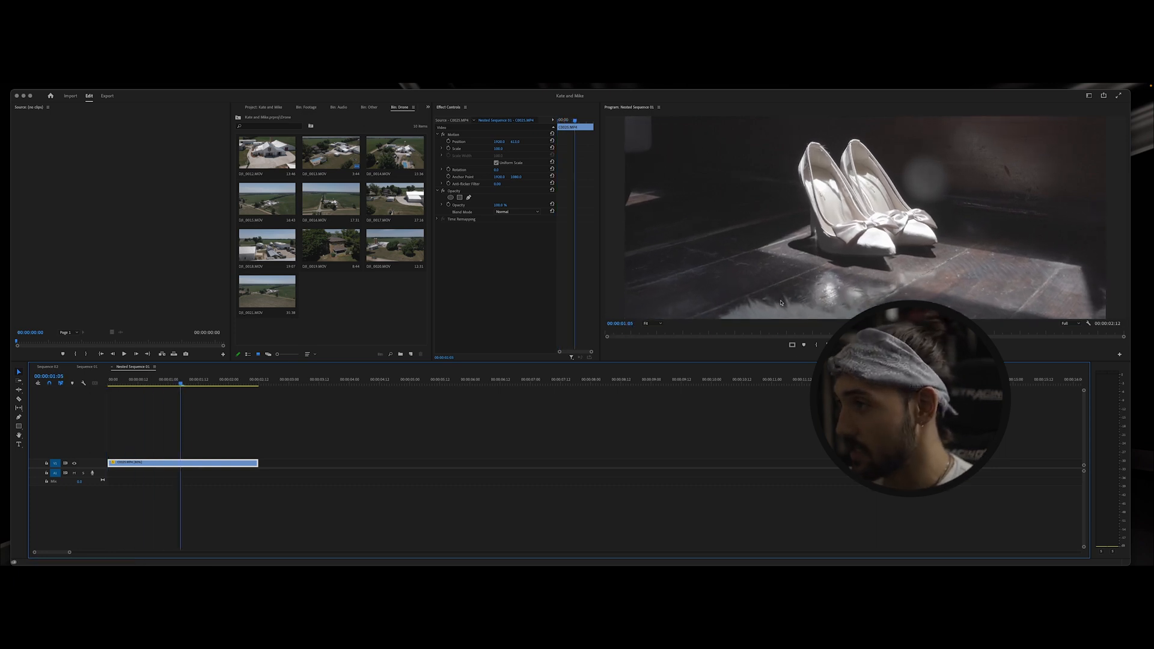
- Play back the shaky shoe clip and check its clip options
left_click(249, 379)
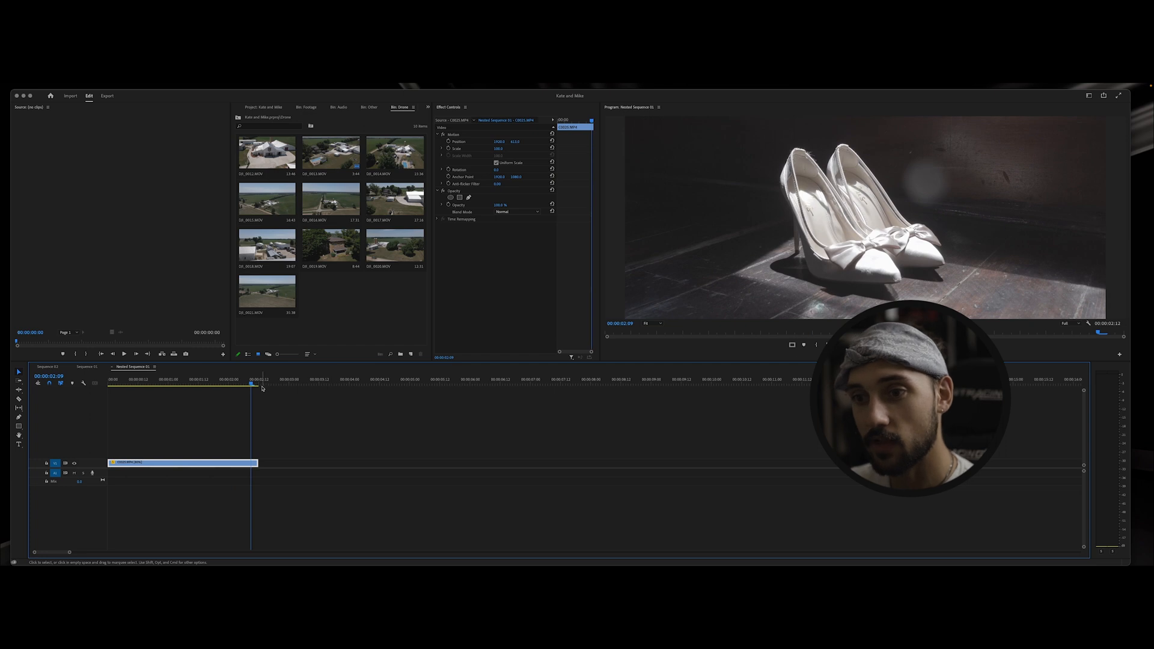
key("cmd+s")
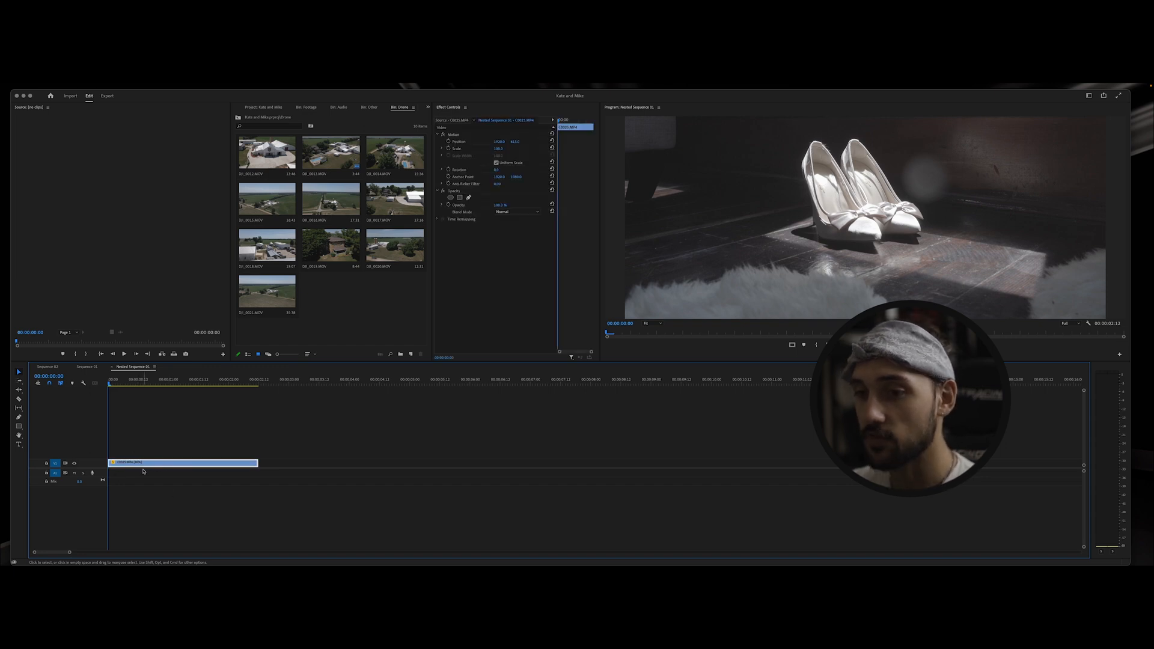
right_click(181, 462)
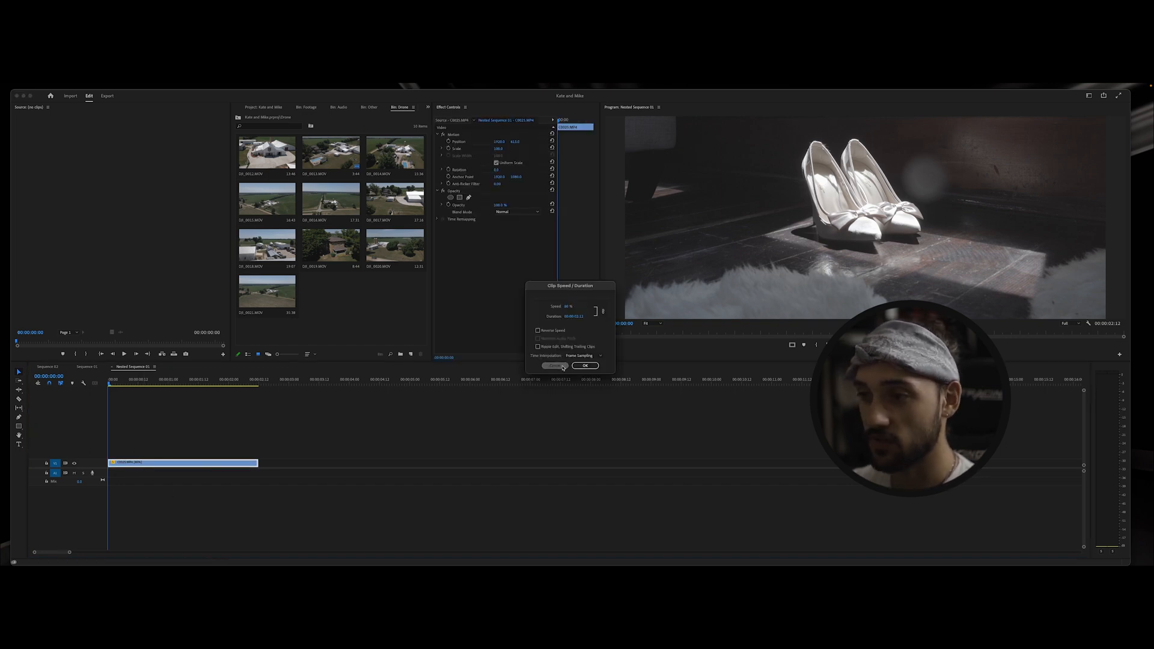
left_click(554, 365)
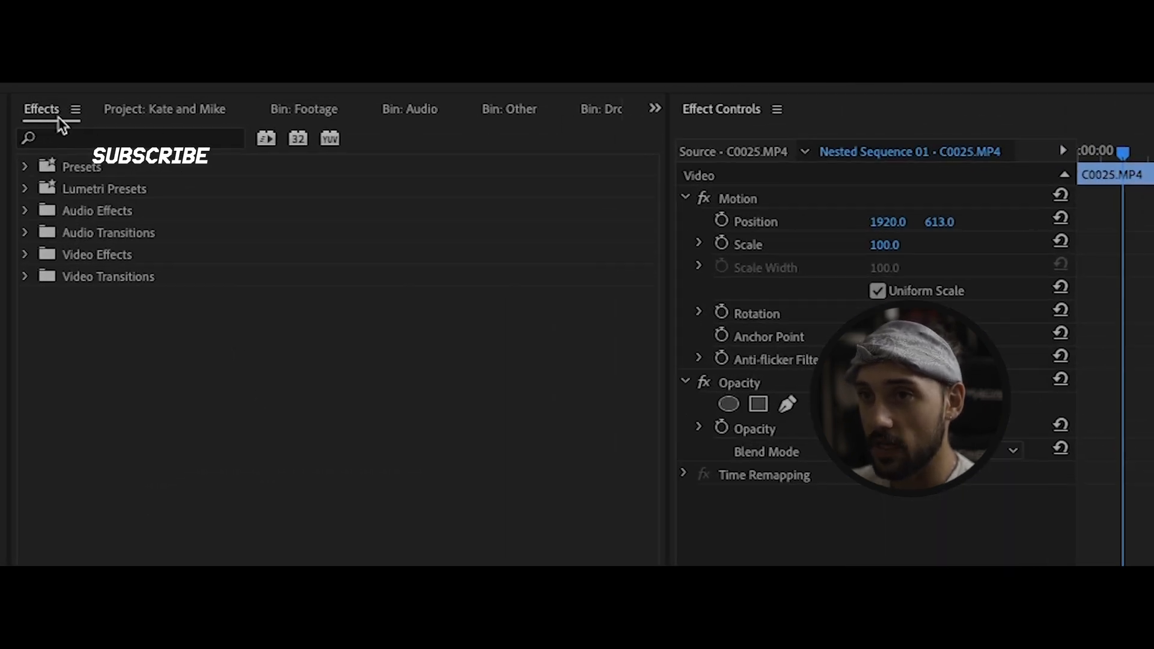
- Search the effects for 'war' and select Warp Stabilizer under Distort
type("warp sta")
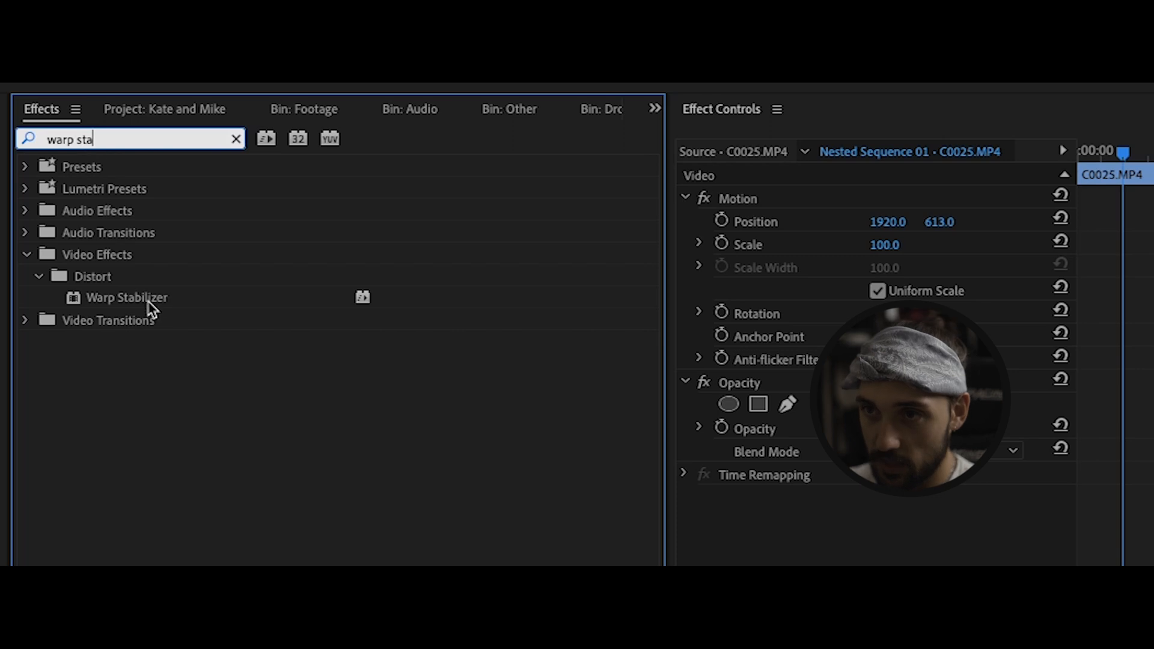
left_click(126, 297)
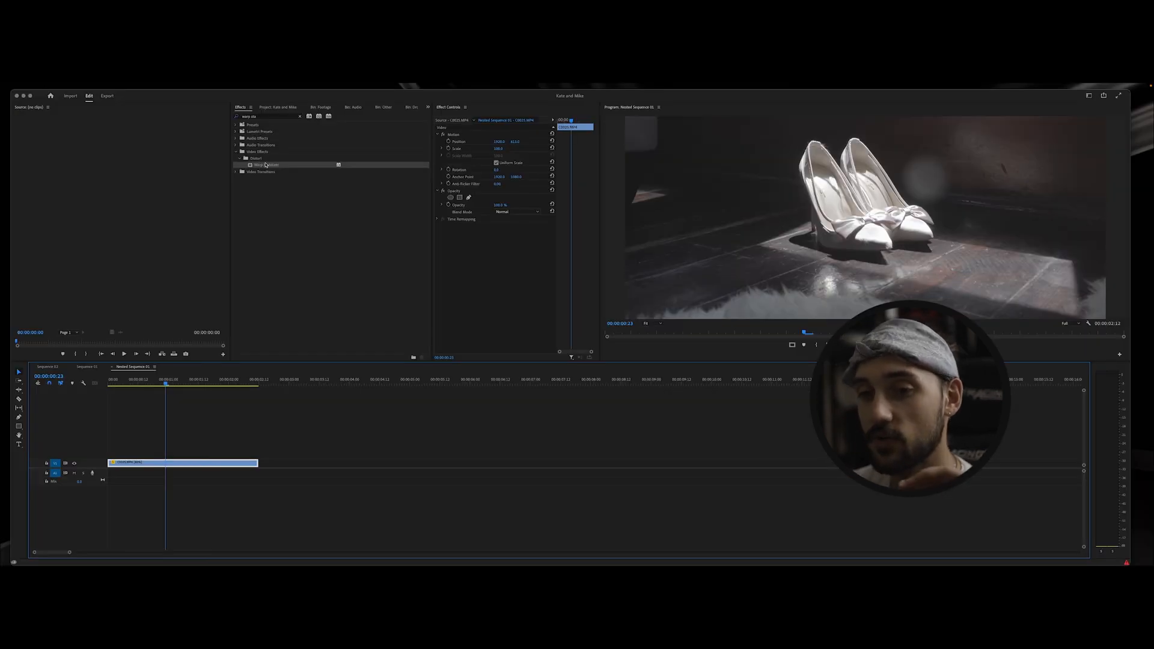
left_click(192, 463)
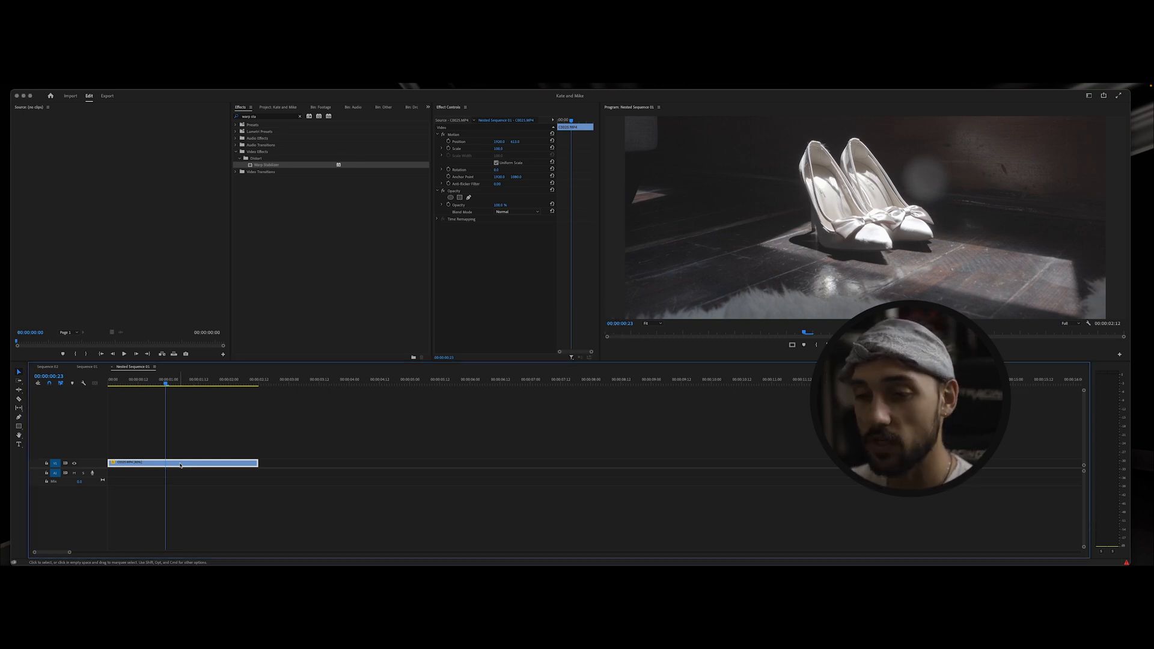
- Nest the shoe clip as its own sequence and apply Warp Stabilizer to it
right_click(180, 464)
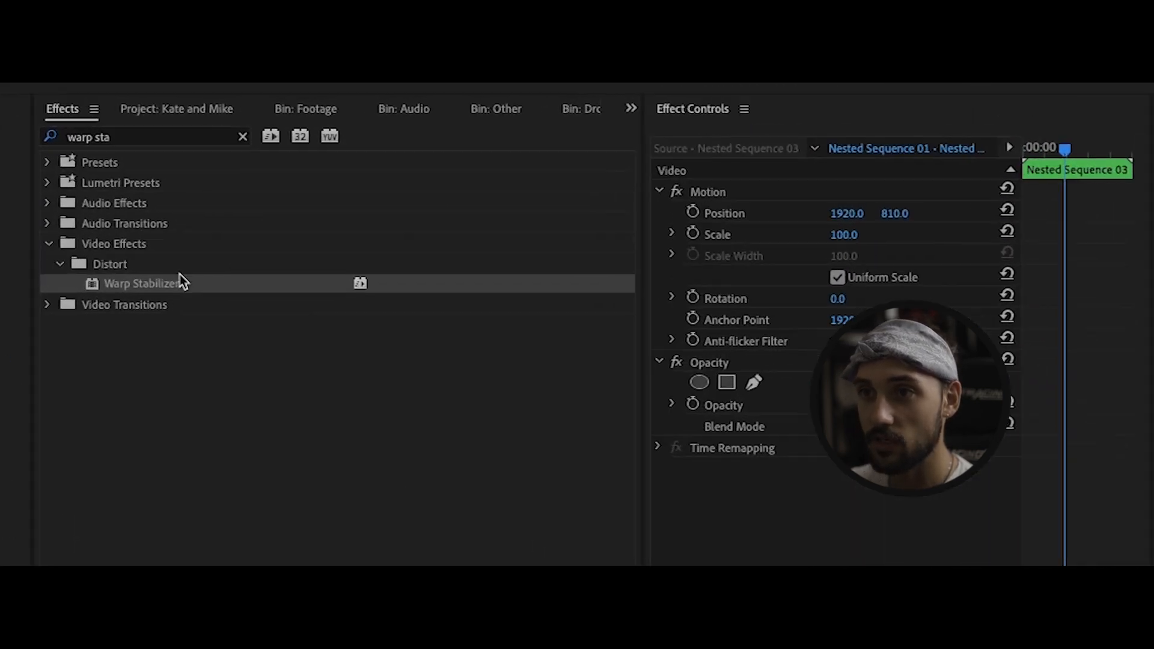
double_click(138, 283)
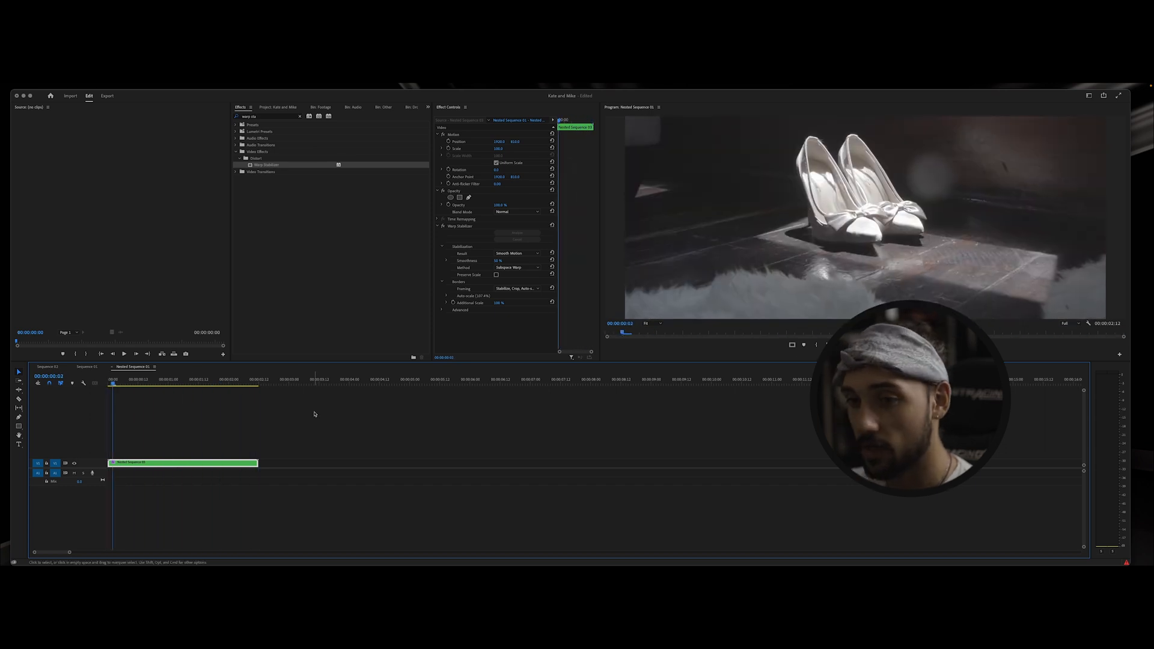
- Expand Warp Stabilizer's Smoothness at 50% and keep Result on Smooth Motion
left_click(205, 380)
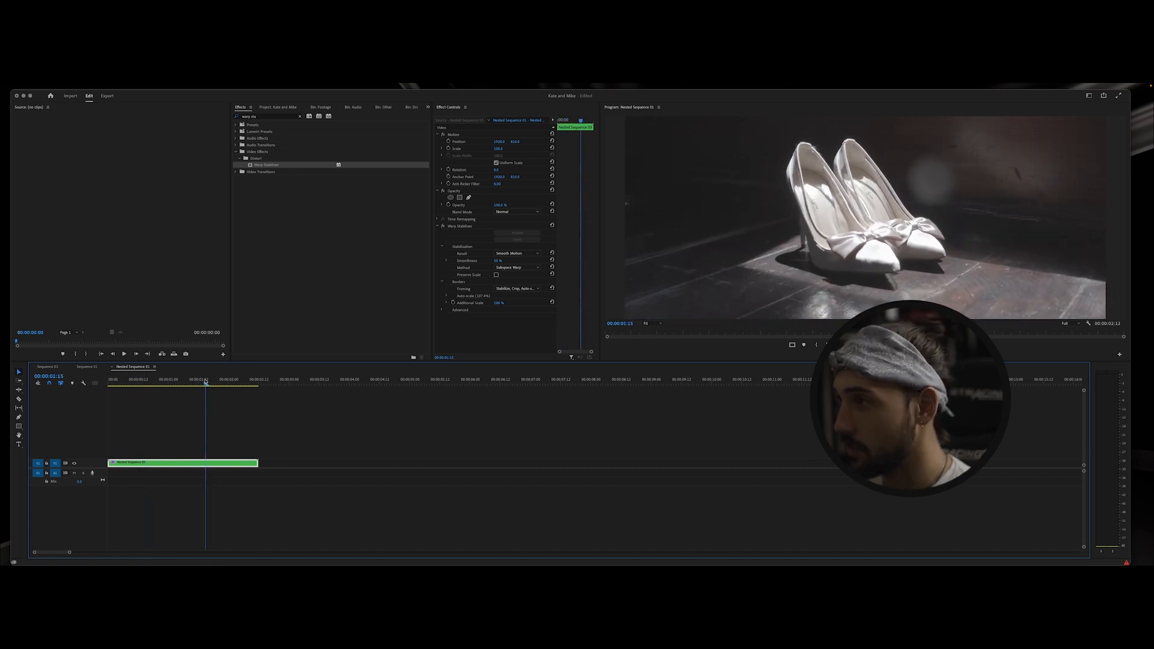
left_click(158, 384)
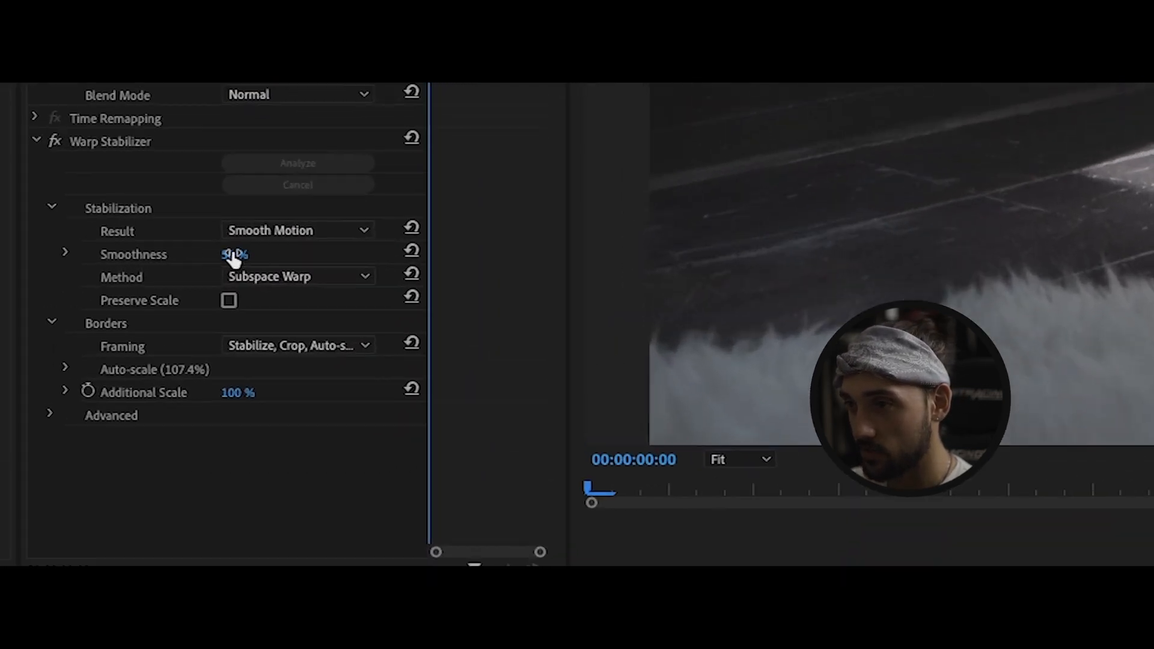
left_click(65, 253)
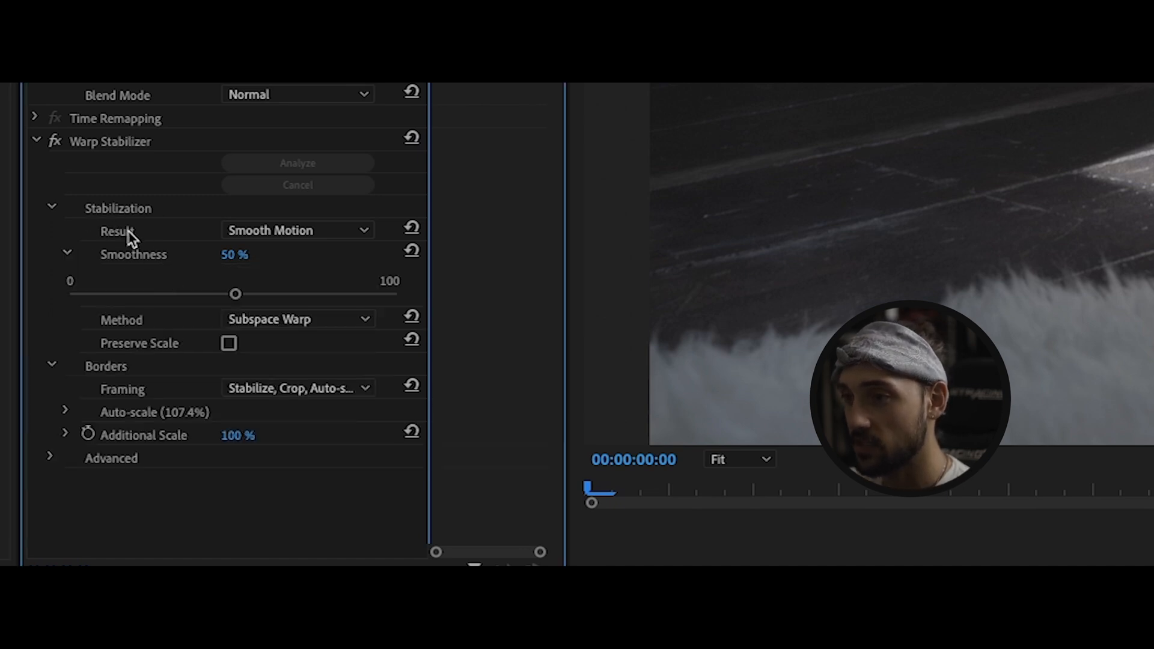
left_click(296, 230)
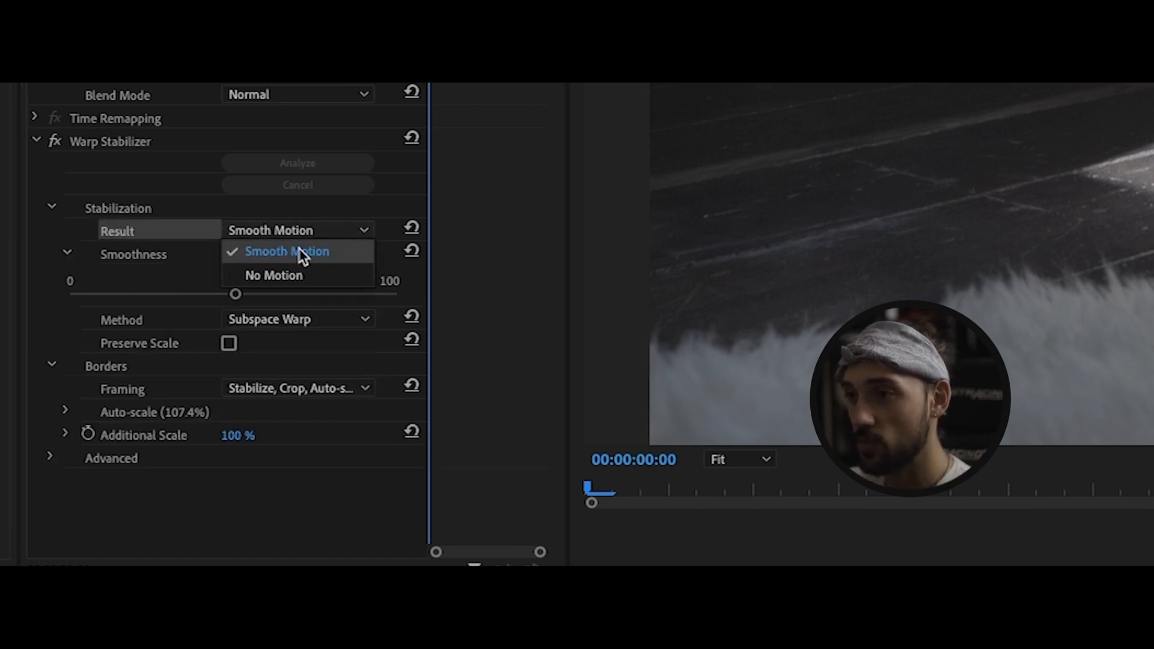
left_click(287, 252)
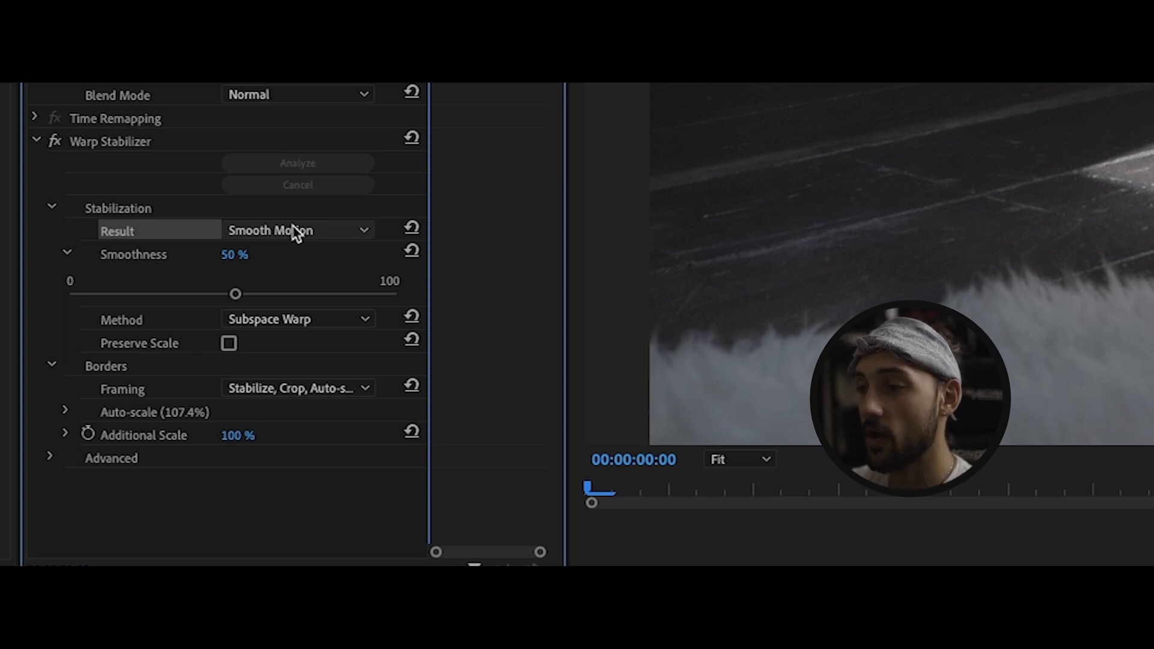
left_click(297, 230)
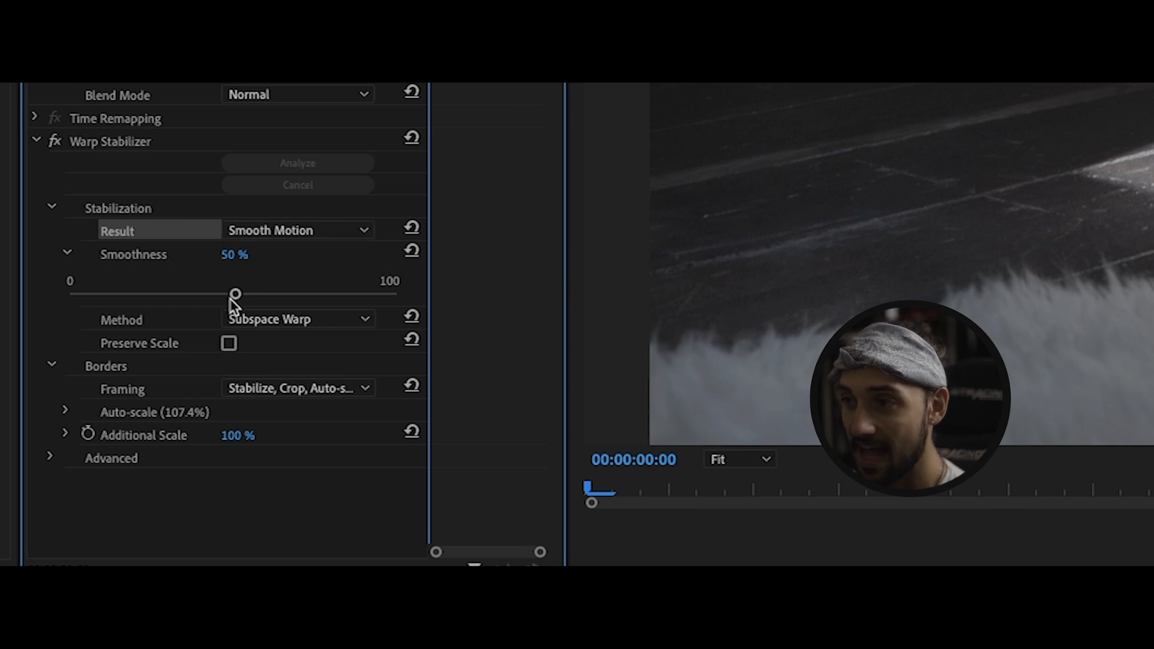
mouse_move(384, 316)
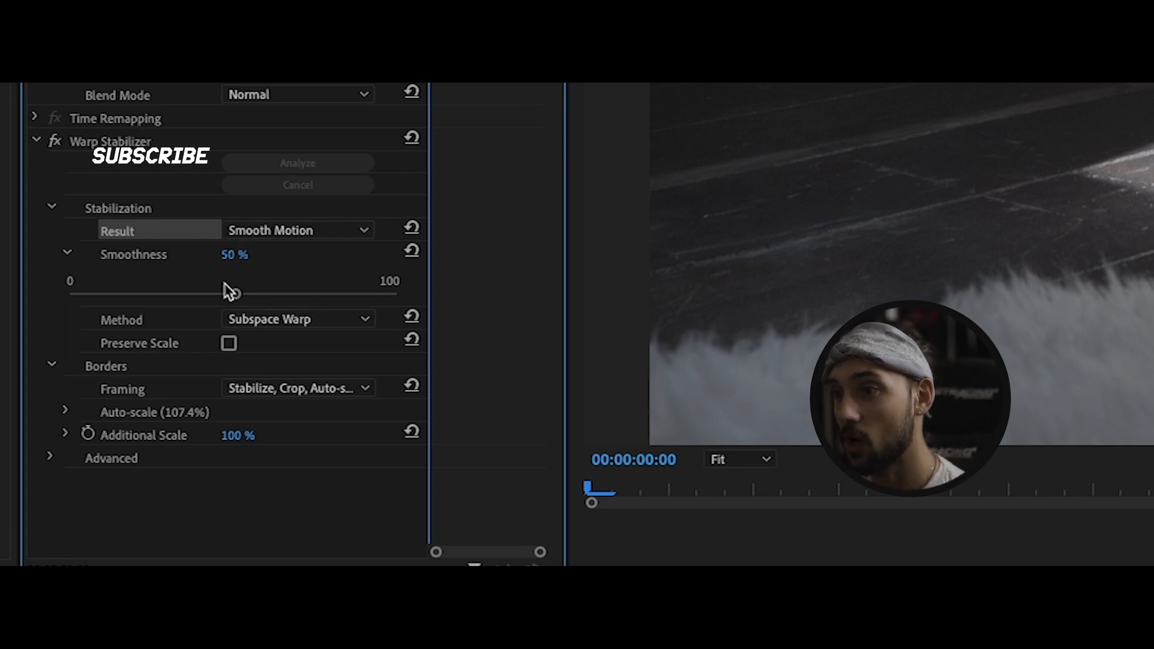
- Lower Warp Stabilizer smoothness to about 10%, dropping auto-scale to 103.2%
left_click_drag(230, 293, 114, 293)
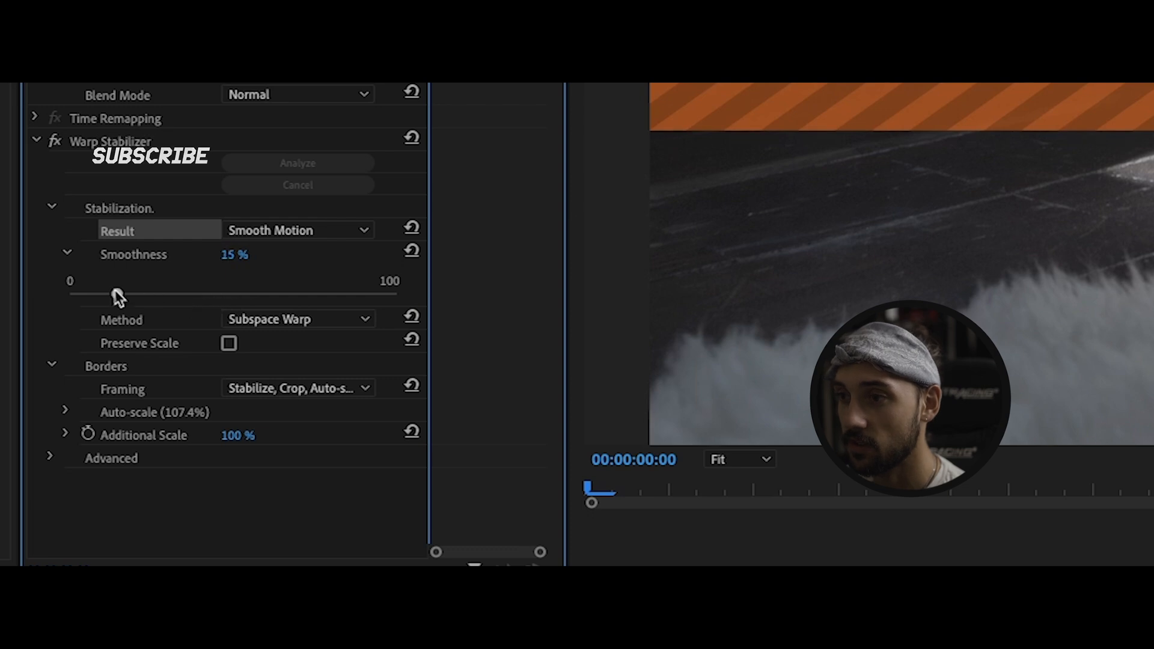
left_click_drag(117, 293, 88, 292)
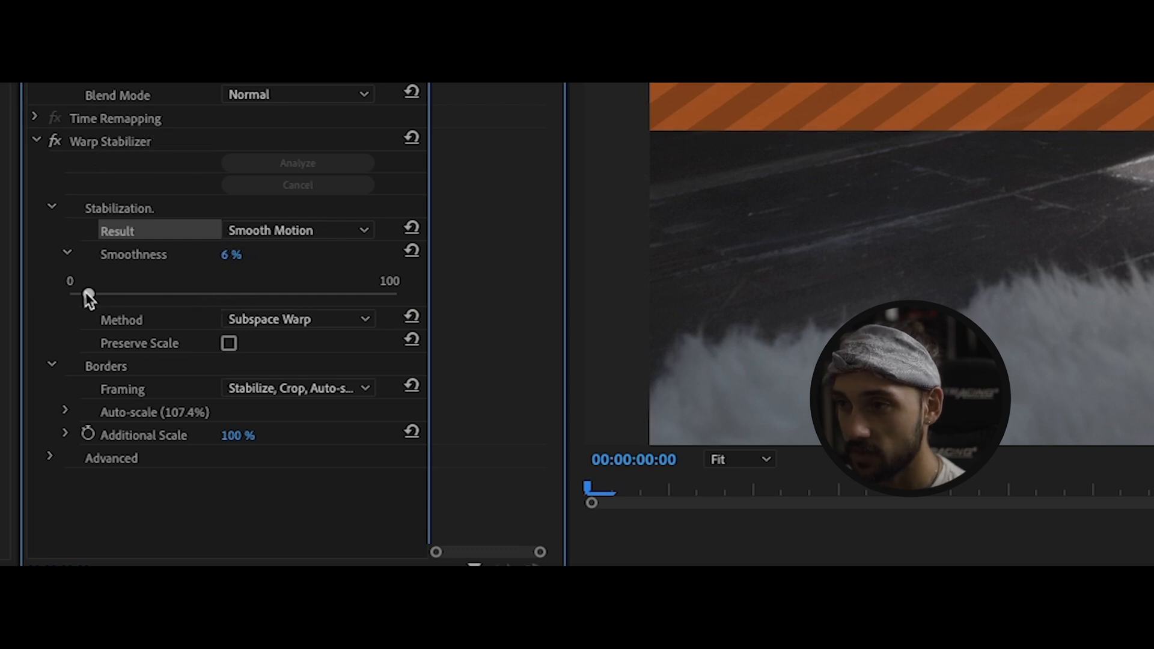
left_click_drag(86, 294, 99, 294)
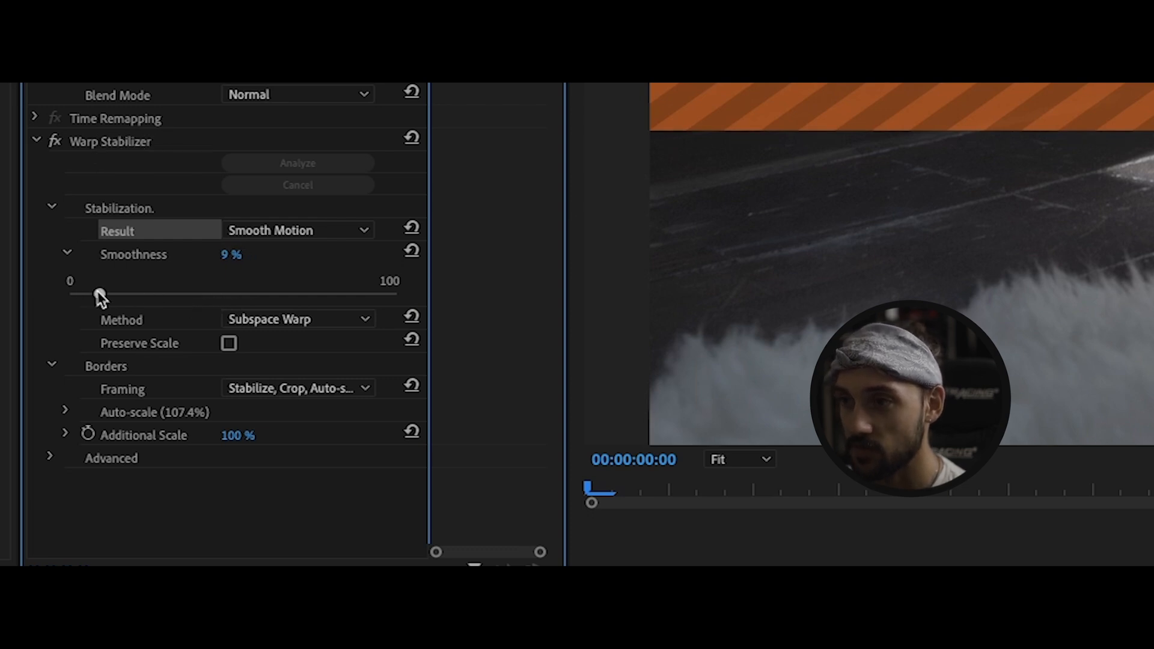
left_click_drag(99, 293, 103, 293)
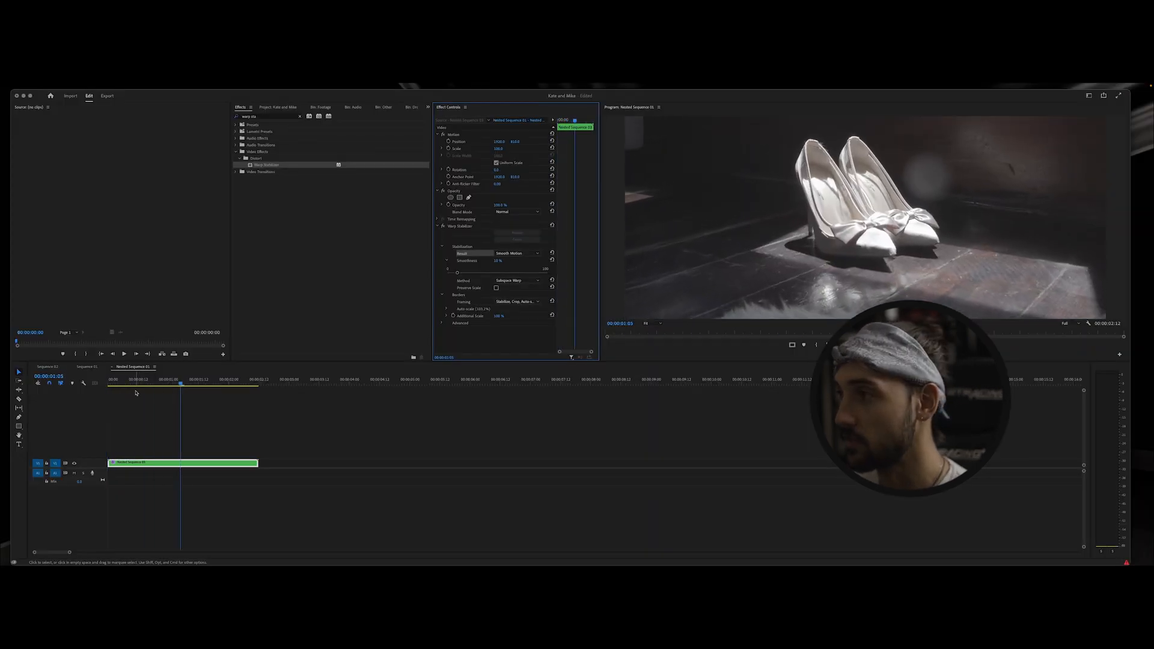
left_click(118, 386)
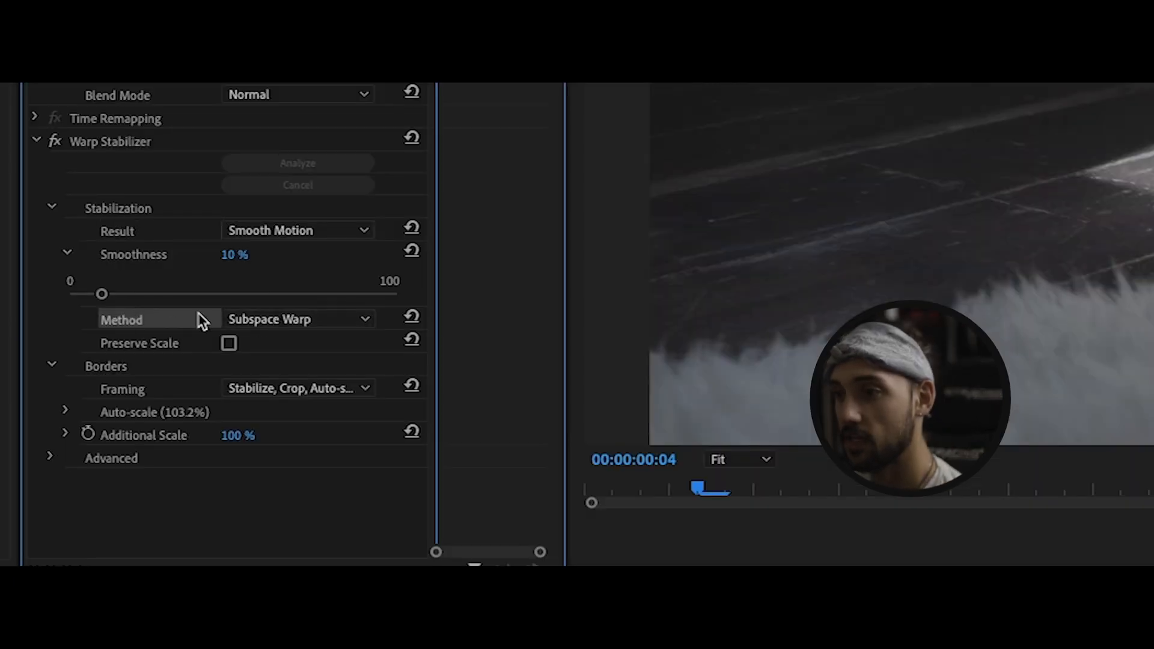
left_click(298, 319)
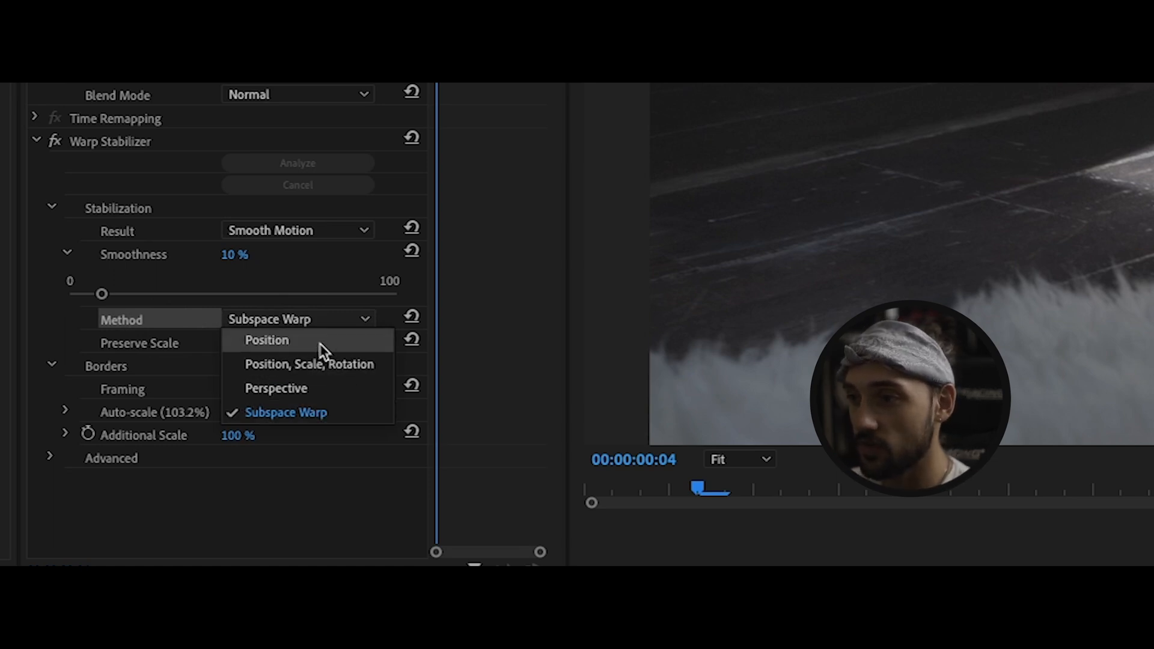
mouse_move(294, 415)
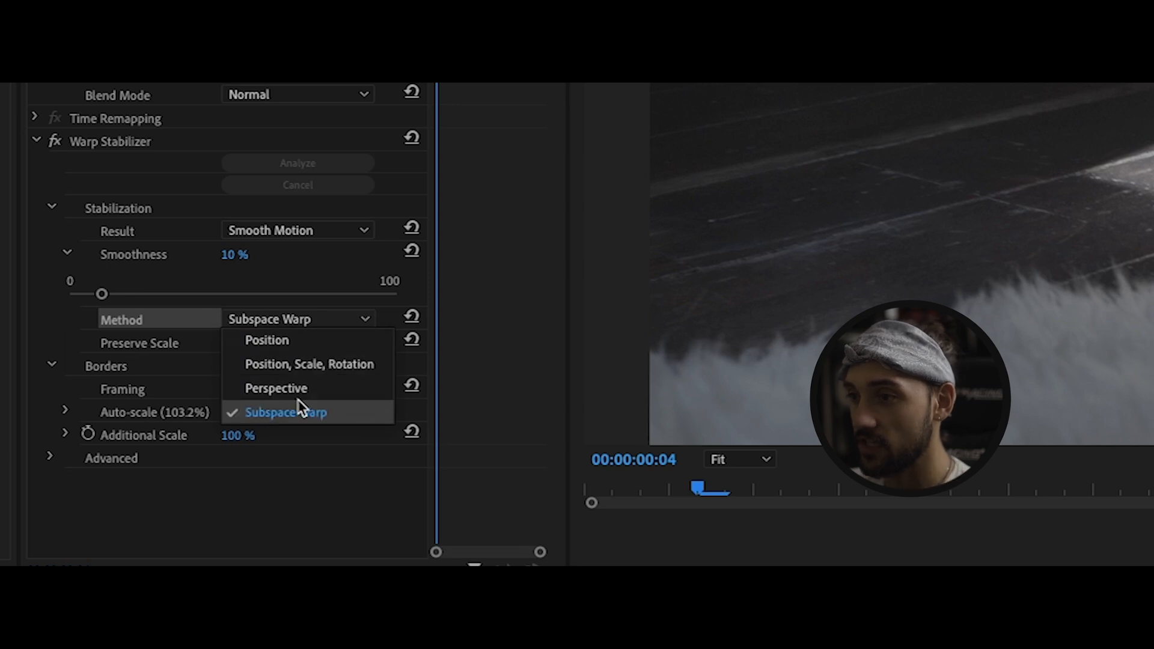
left_click(287, 412)
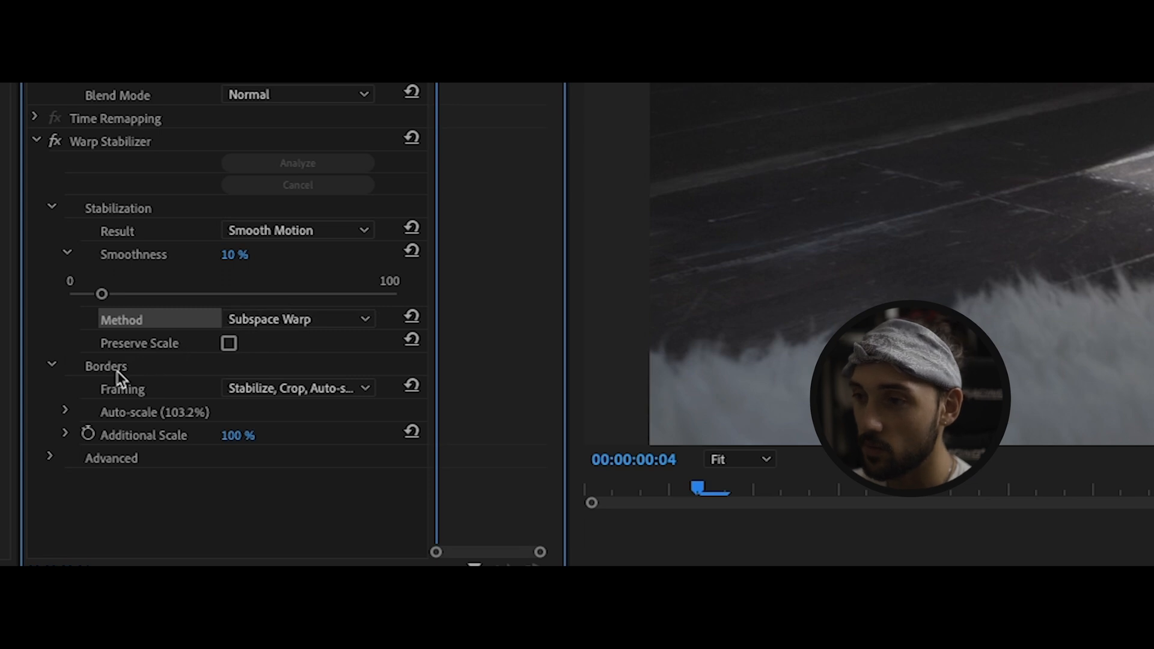
left_click(297, 388)
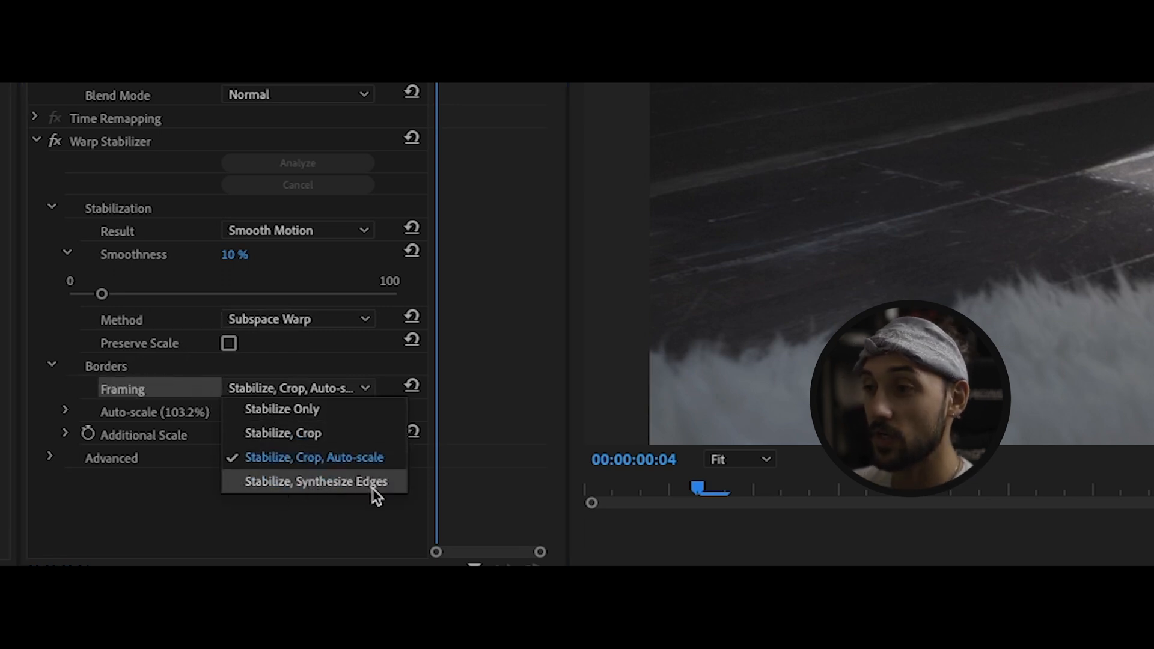
mouse_move(324, 442)
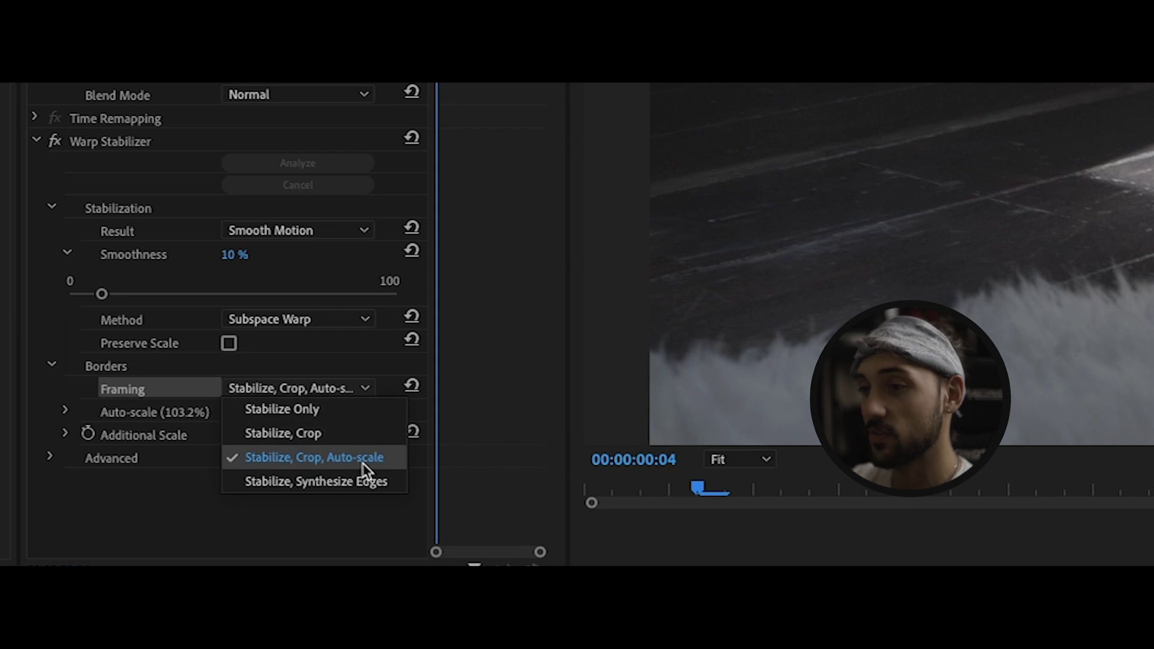
left_click(317, 457)
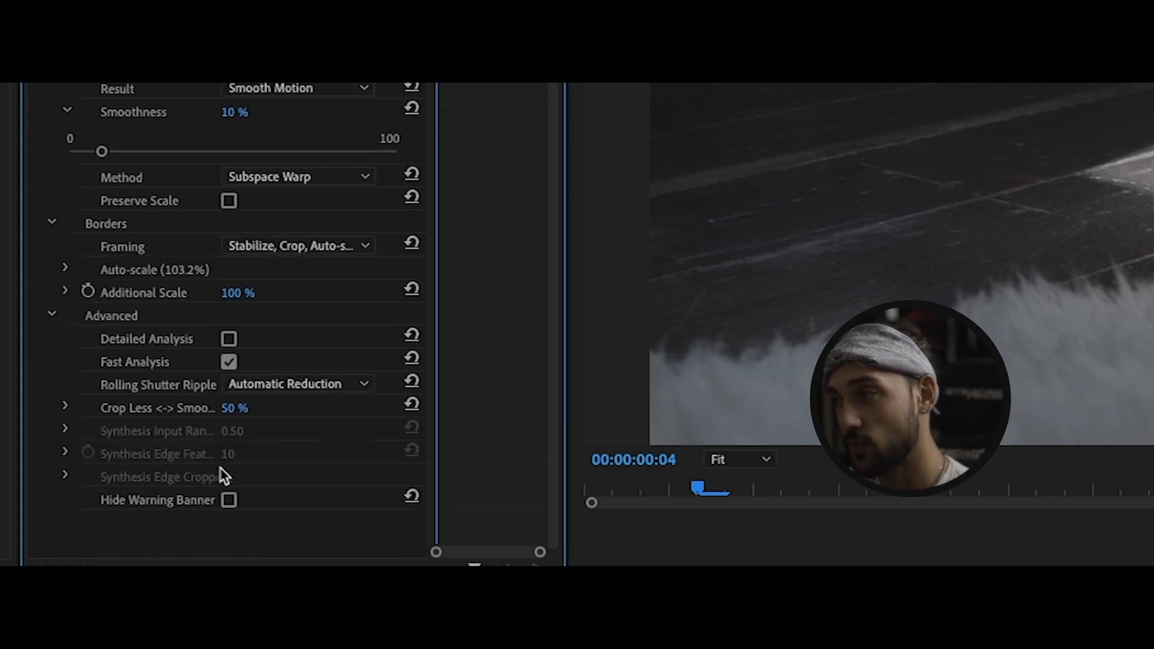
- Set Rolling Shutter Ripple to Enhanced Reduction and preview the stabilized shoe clip
left_click(297, 384)
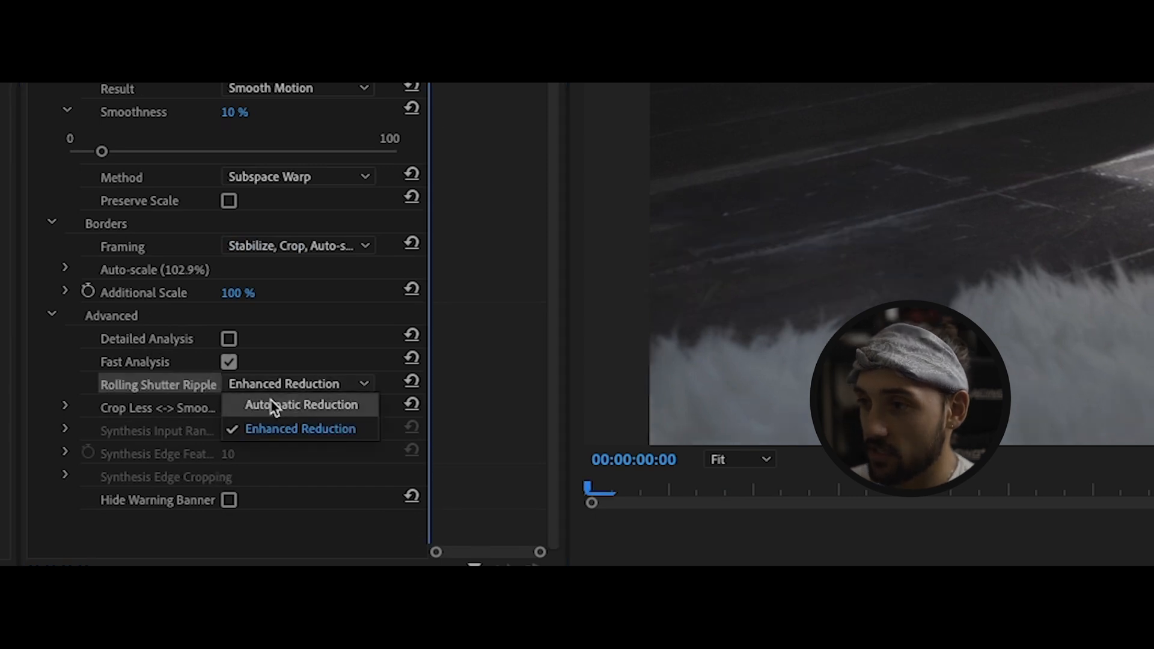
left_click(302, 405)
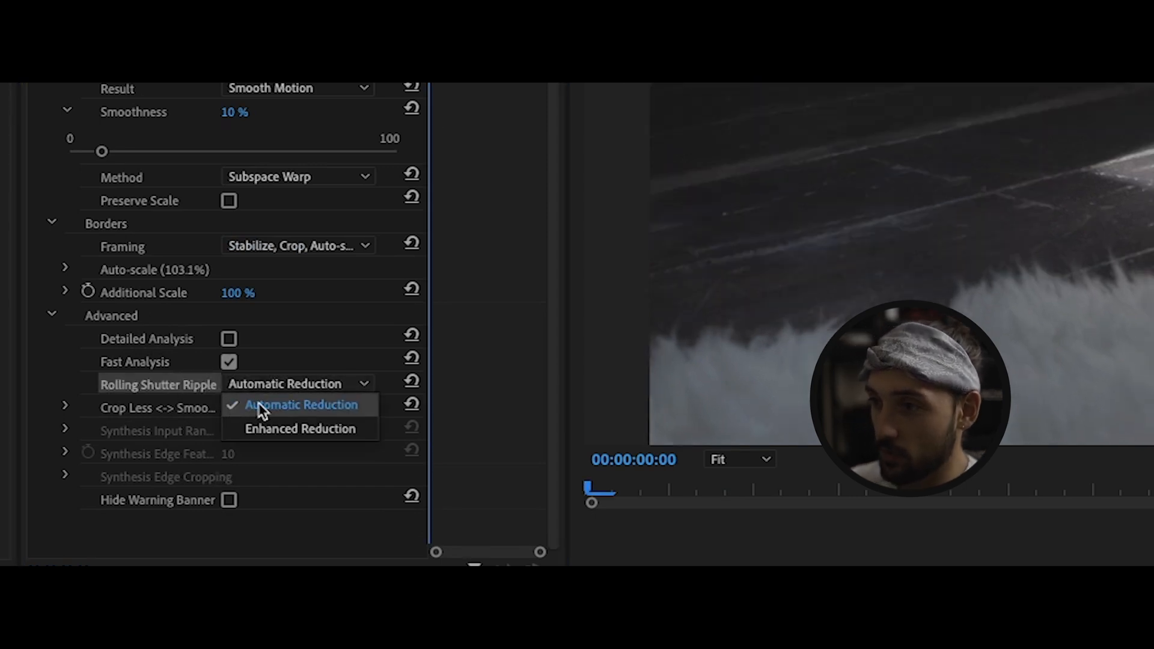
left_click(301, 428)
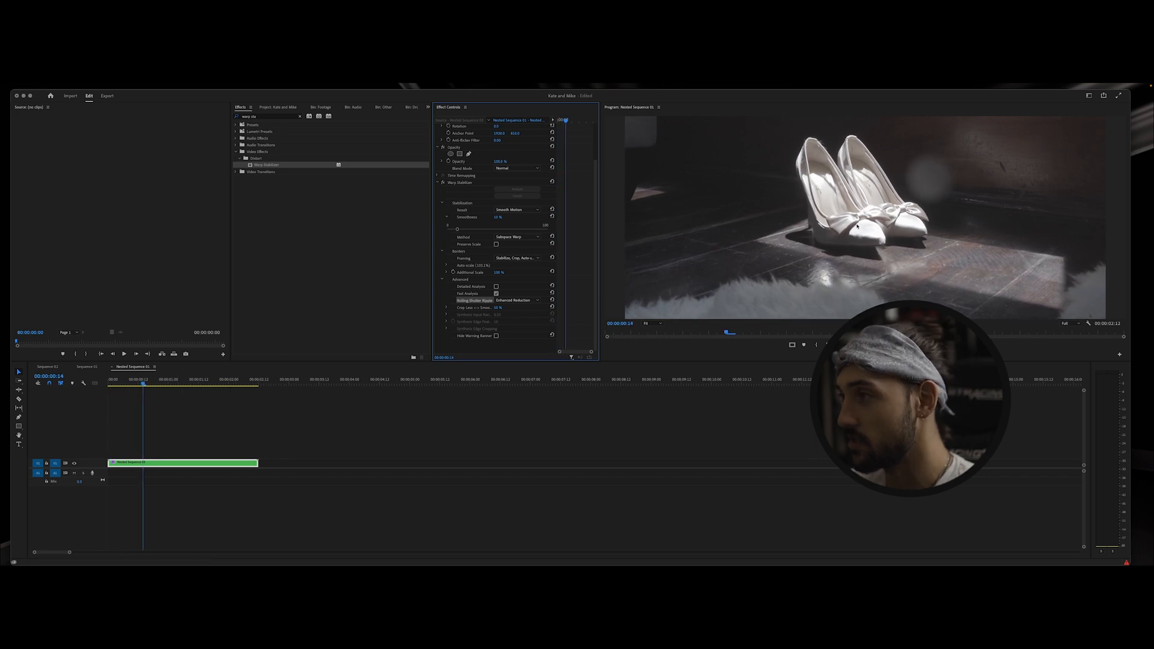
left_click(248, 384)
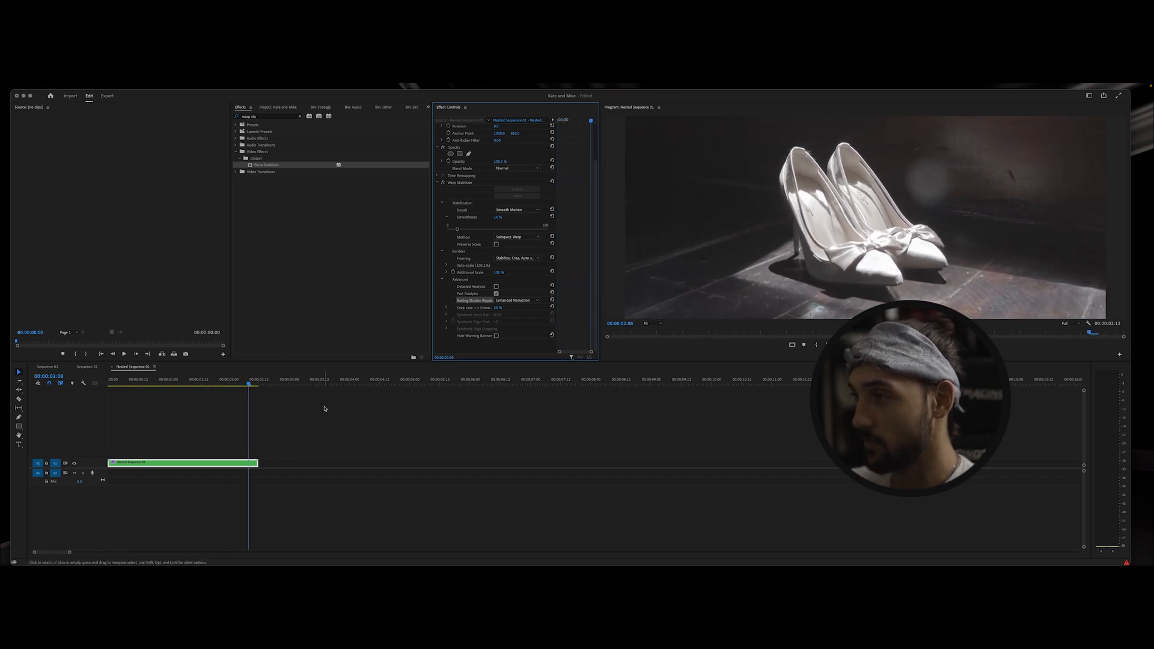